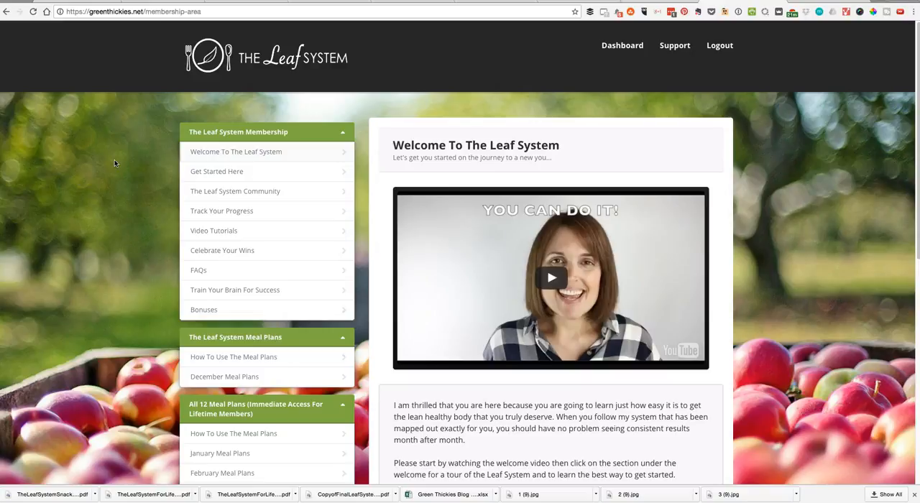
- Go to the January Bonuses page from the members area sidebar
{"action": "scroll", "scroll_direction": "down", "scroll_amount": 3}
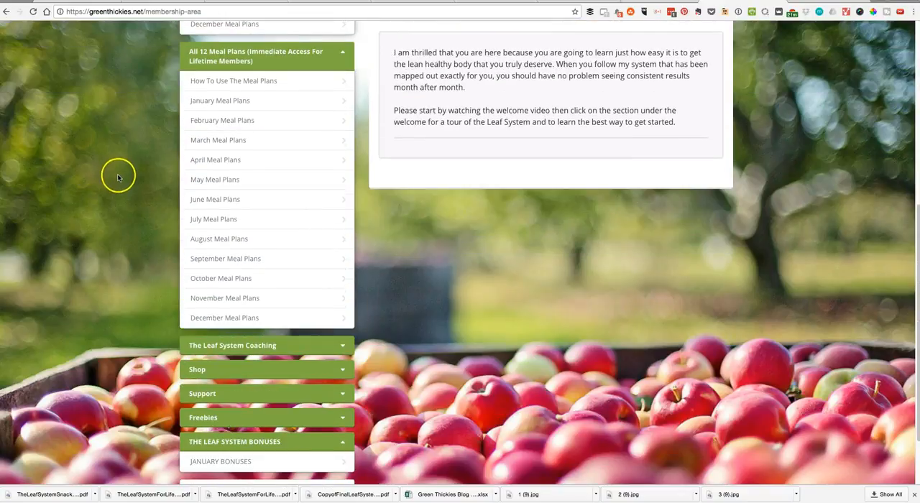
{"action": "scroll", "scroll_direction": "up", "scroll_amount": 3}
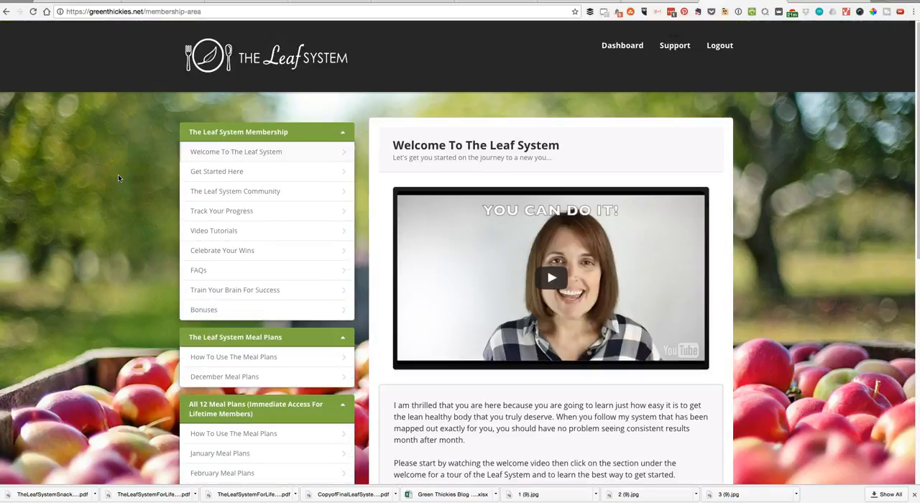
{"action": "scroll", "scroll_direction": "down", "scroll_amount": 3}
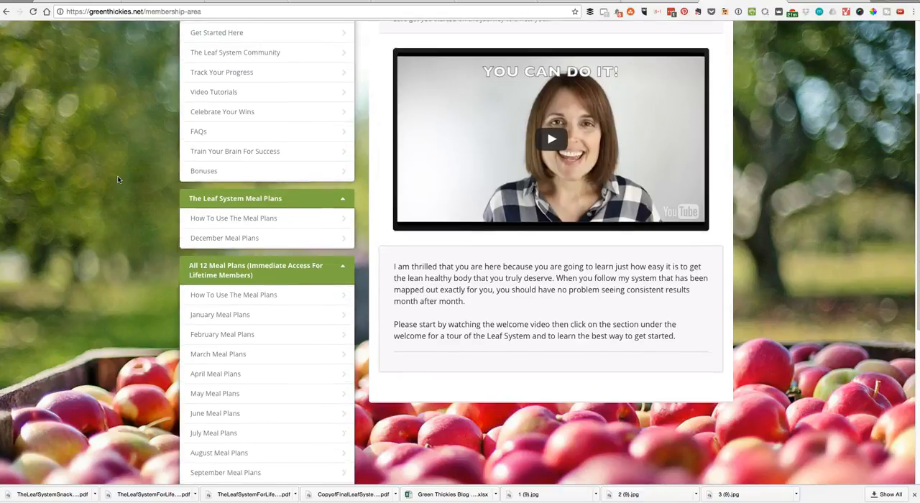
{"action": "scroll", "scroll_direction": "down", "scroll_amount": 3}
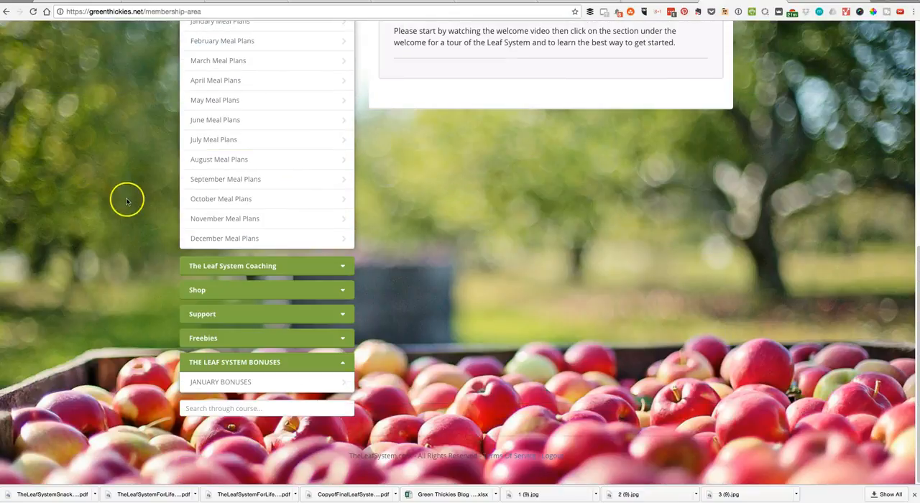
{"action": "left_click", "coordinate": [220, 383]}
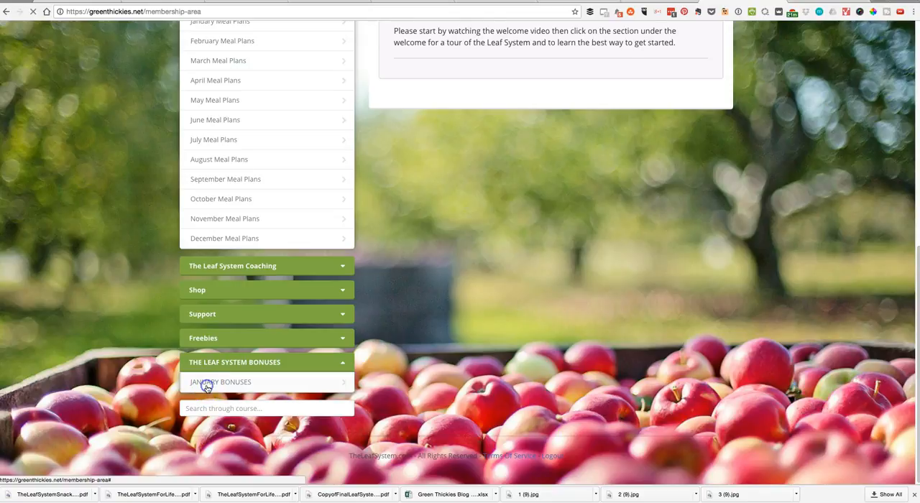
{"action": "left_click", "coordinate": [220, 382]}
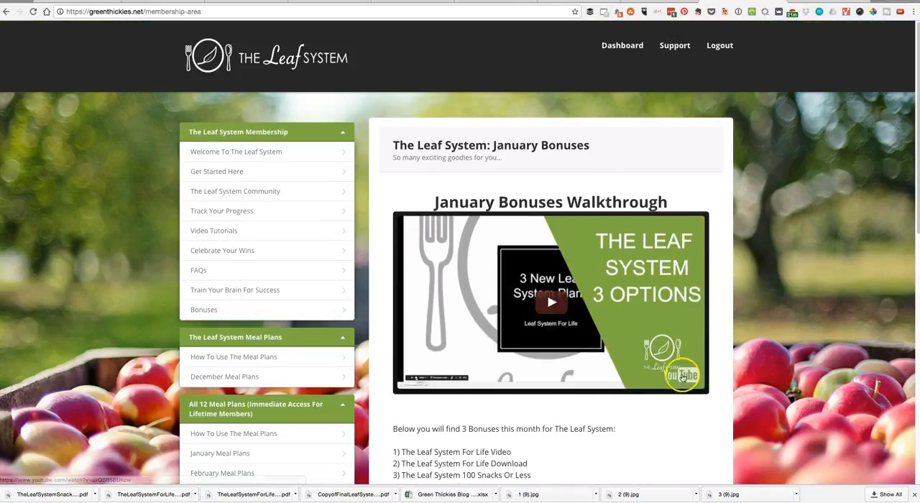
- Review the walkthrough video, bonus list and the two Download Resource cards
{"action": "scroll", "scroll_direction": "down", "scroll_amount": 3}
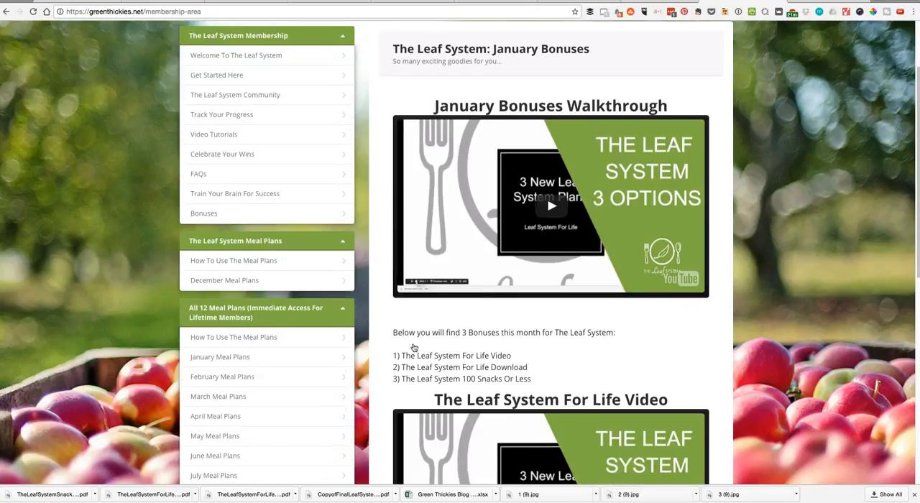
{"action": "scroll", "scroll_direction": "down", "scroll_amount": 3}
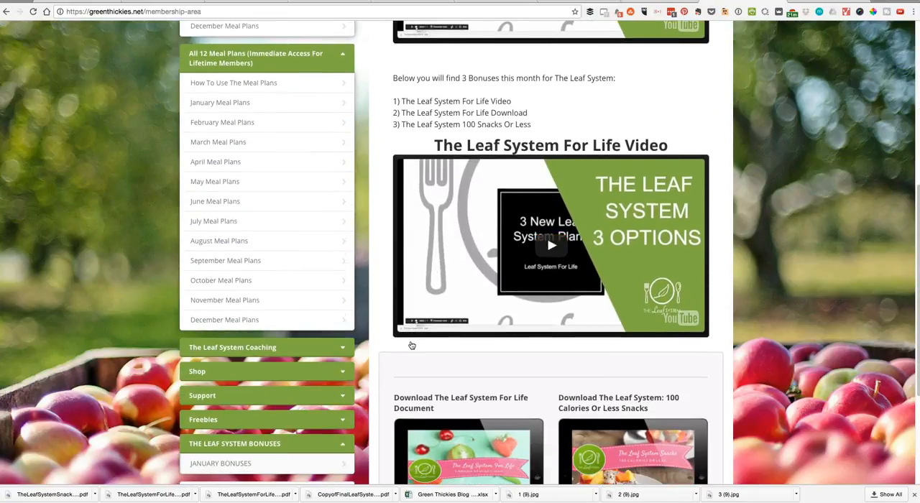
{"action": "scroll", "scroll_direction": "down", "scroll_amount": 3}
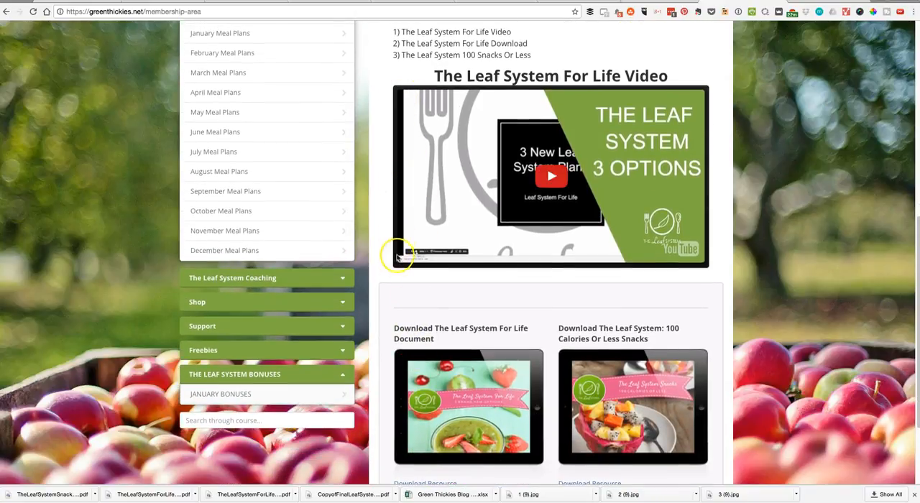
{"action": "mouse_move", "coordinate": [397, 261]}
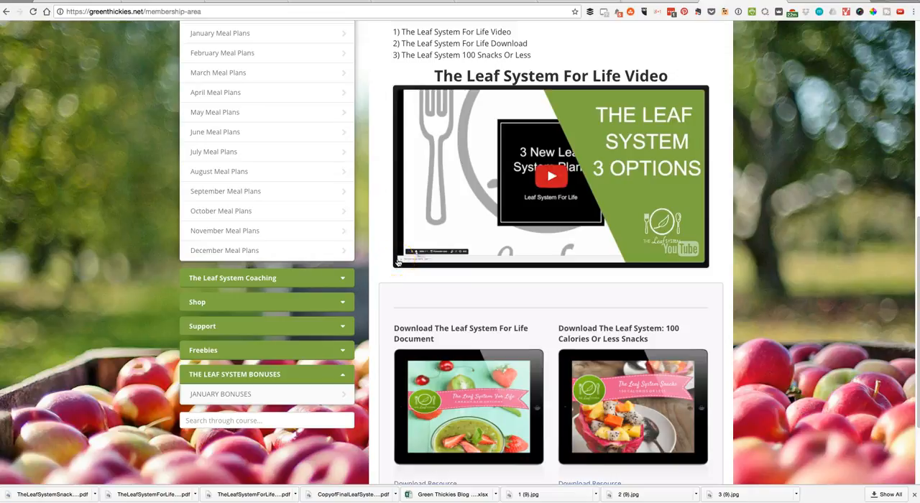
{"action": "mouse_move", "coordinate": [702, 241]}
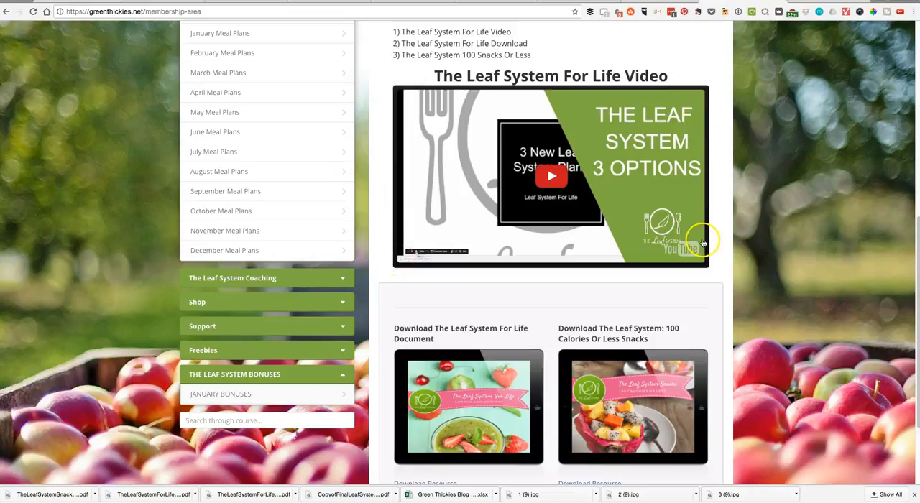
{"action": "scroll", "scroll_direction": "down", "scroll_amount": 3}
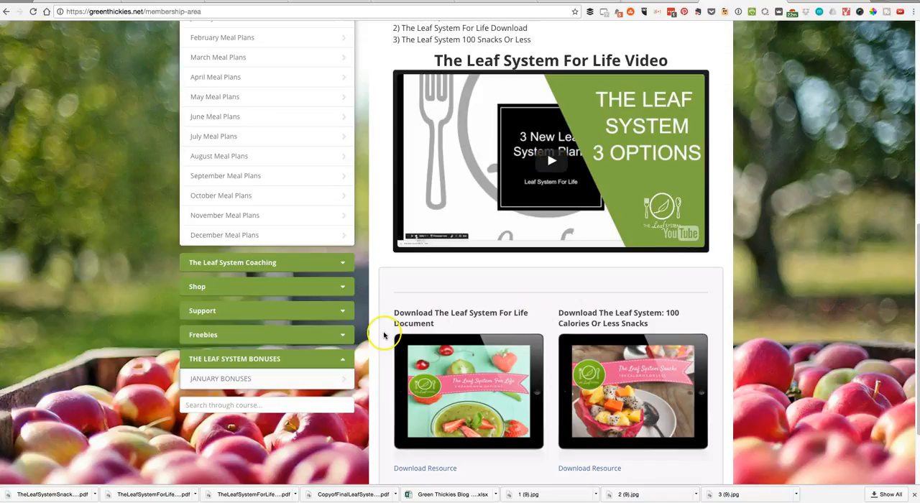
{"action": "mouse_move", "coordinate": [573, 357]}
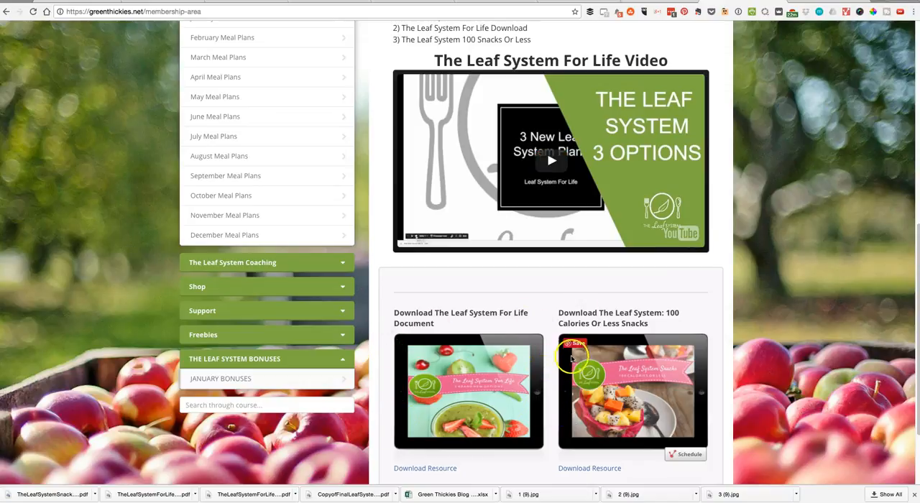
{"action": "mouse_move", "coordinate": [575, 443]}
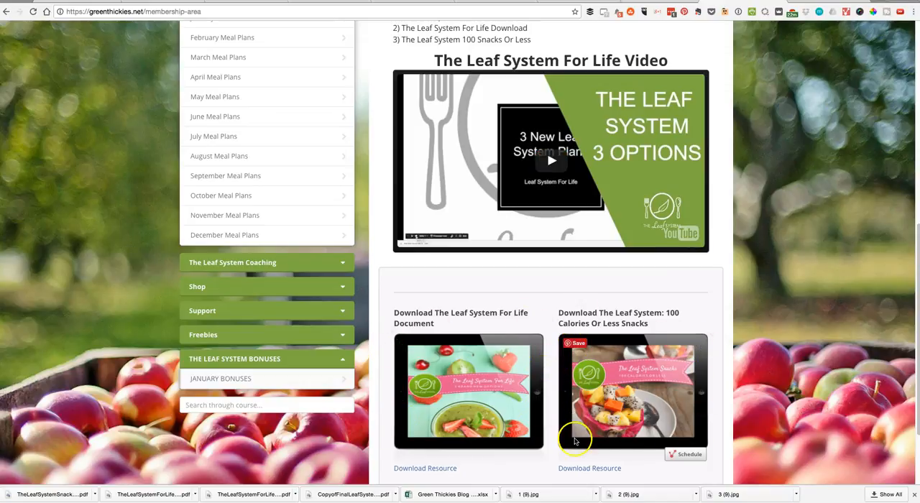
{"action": "mouse_move", "coordinate": [707, 393]}
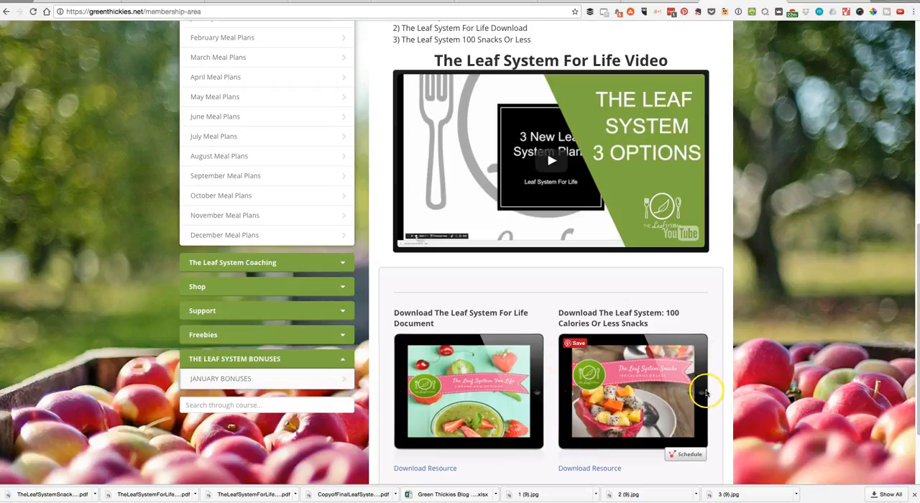
{"action": "scroll", "scroll_direction": "up", "scroll_amount": 3}
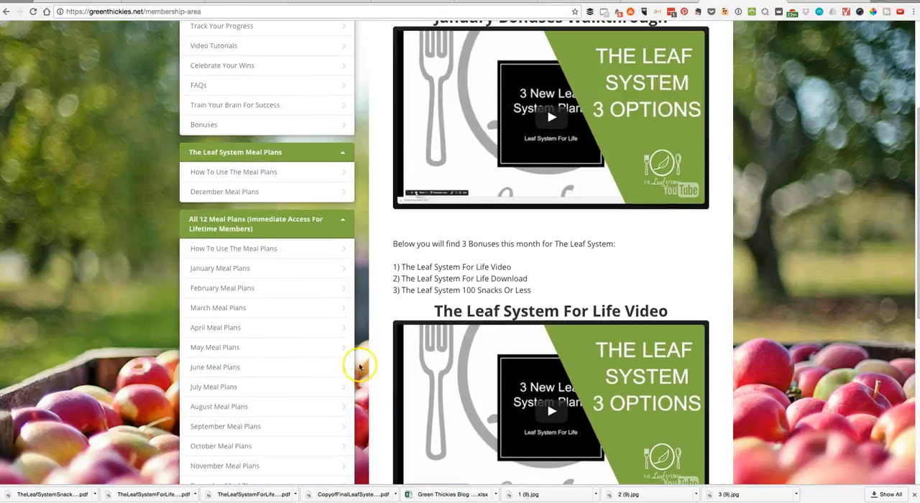
- Show the December Meal Plans page with its meat and veggie plans and shopping lists
{"action": "left_click", "coordinate": [224, 191]}
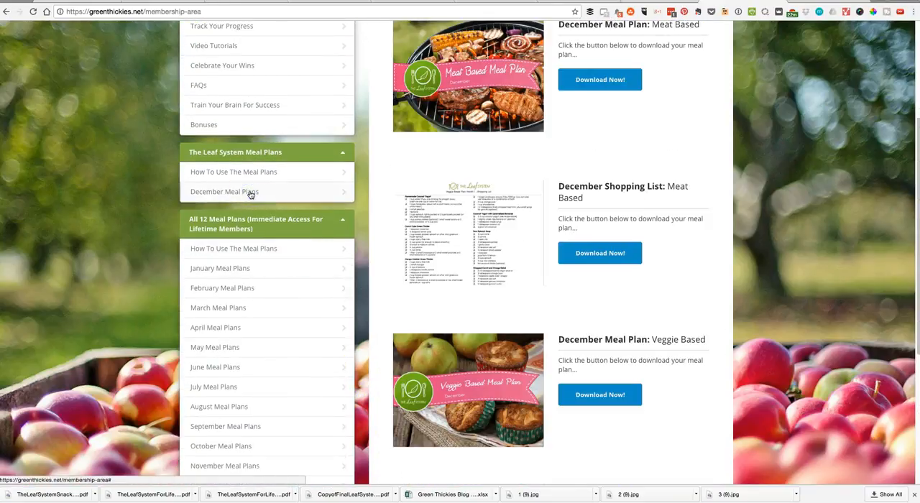
{"action": "scroll", "scroll_direction": "up", "scroll_amount": 3}
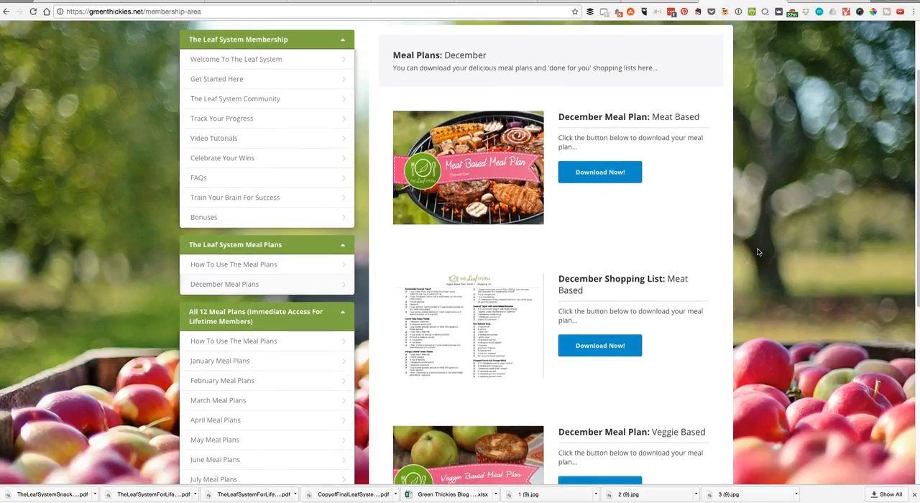
{"action": "mouse_move", "coordinate": [721, 230]}
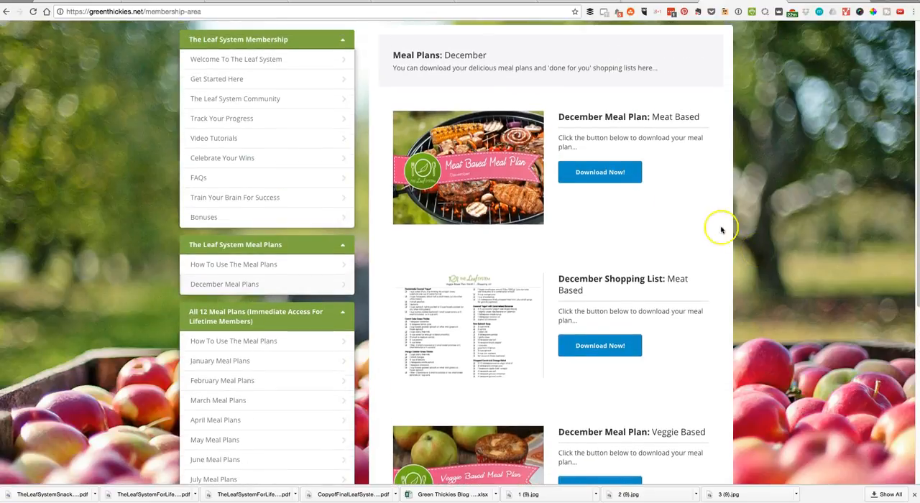
{"action": "mouse_move", "coordinate": [657, 225]}
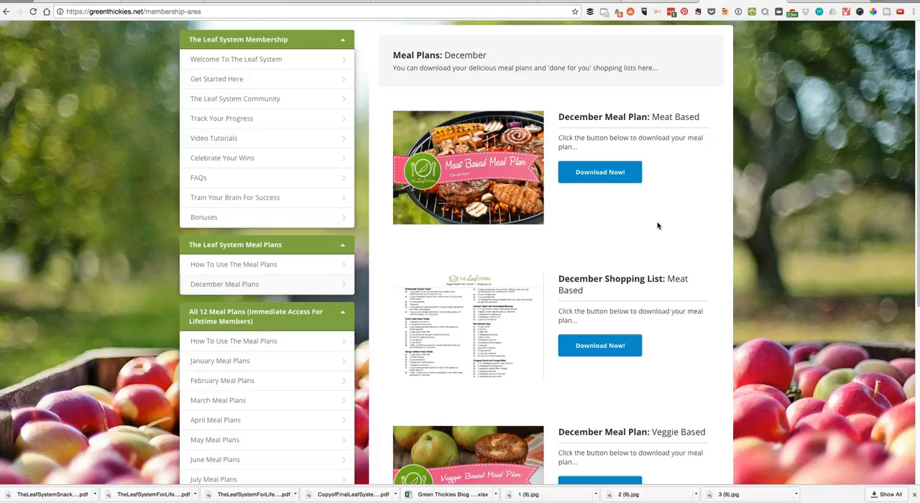
{"action": "scroll", "scroll_direction": "down", "scroll_amount": 3}
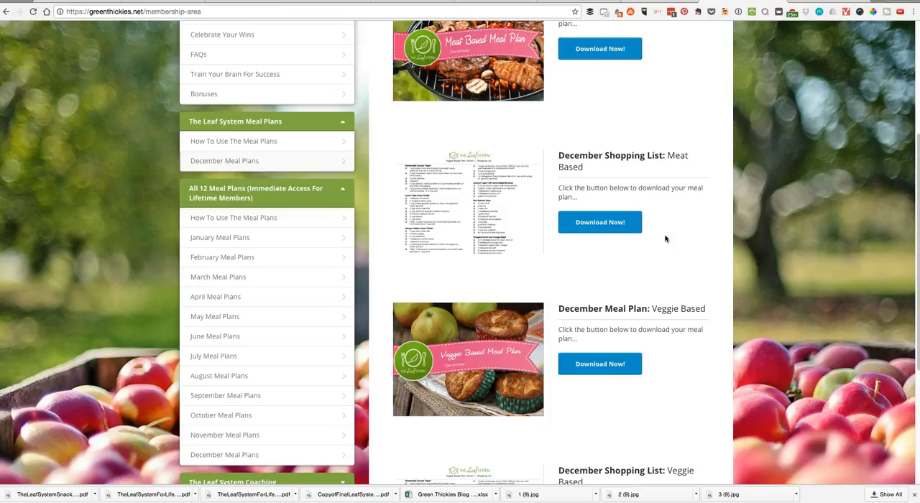
- Review the December meal plans page before returning to January Bonuses
{"action": "scroll", "scroll_direction": "down", "scroll_amount": 3}
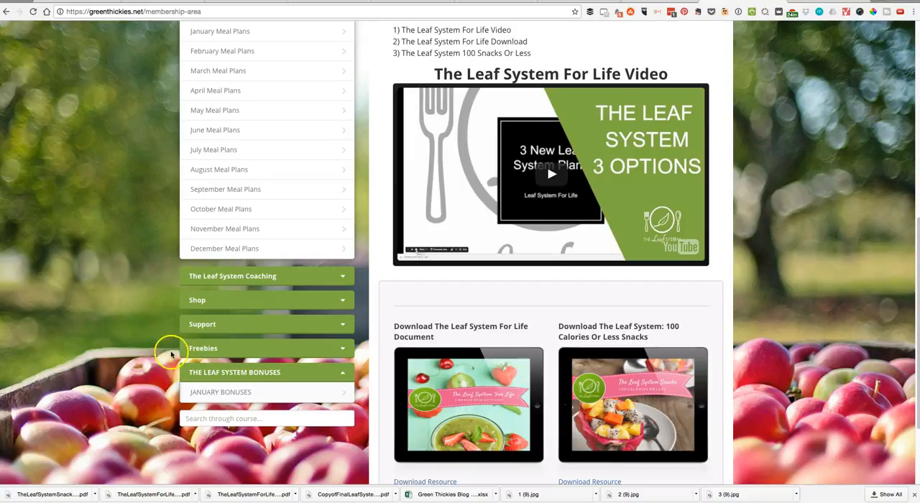
{"action": "scroll", "scroll_direction": "down", "scroll_amount": 3}
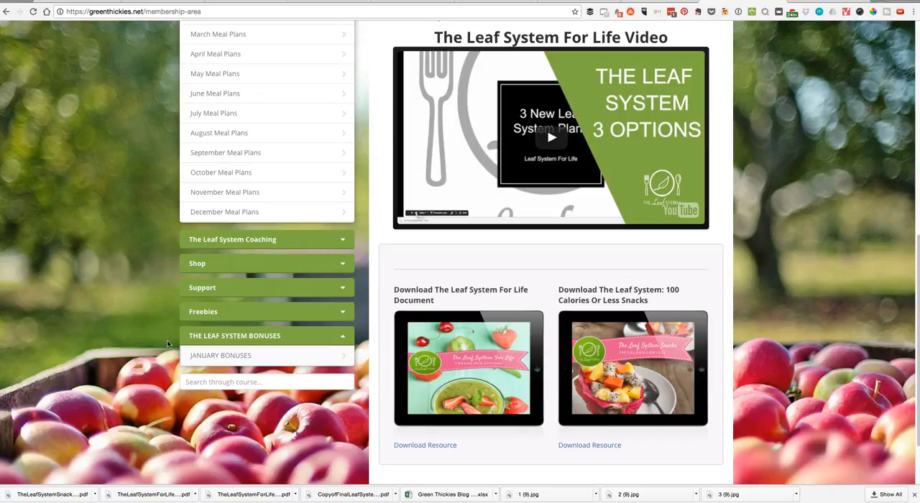
{"action": "left_click", "coordinate": [460, 443]}
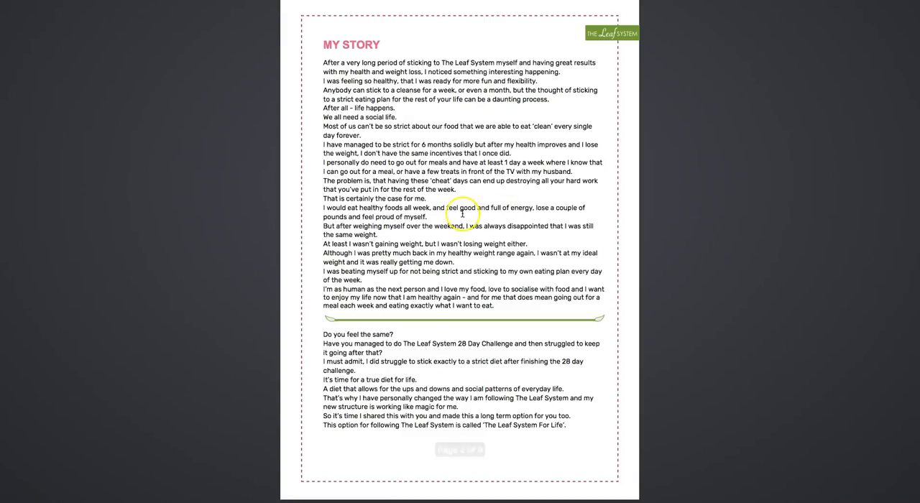
- Read the My Story section of the downloaded bonus PDF
{"action": "left_click", "coordinate": [474, 449]}
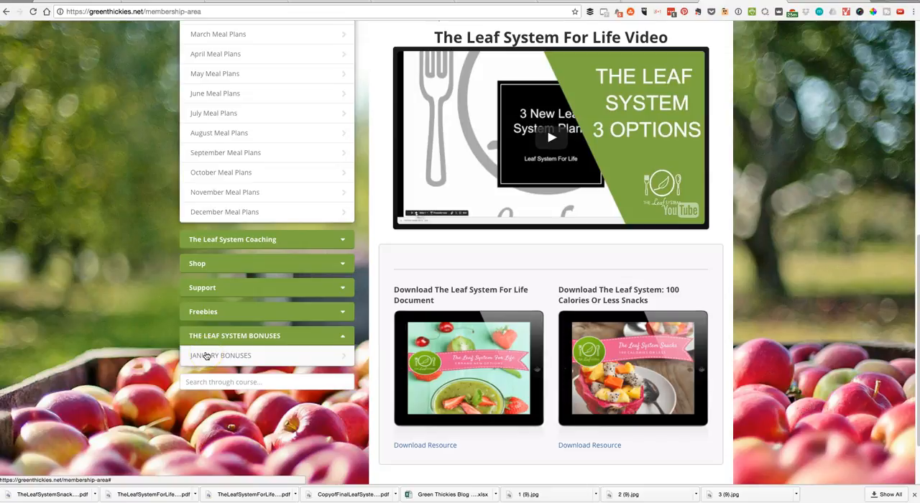
{"action": "scroll", "scroll_direction": "up", "scroll_amount": 3}
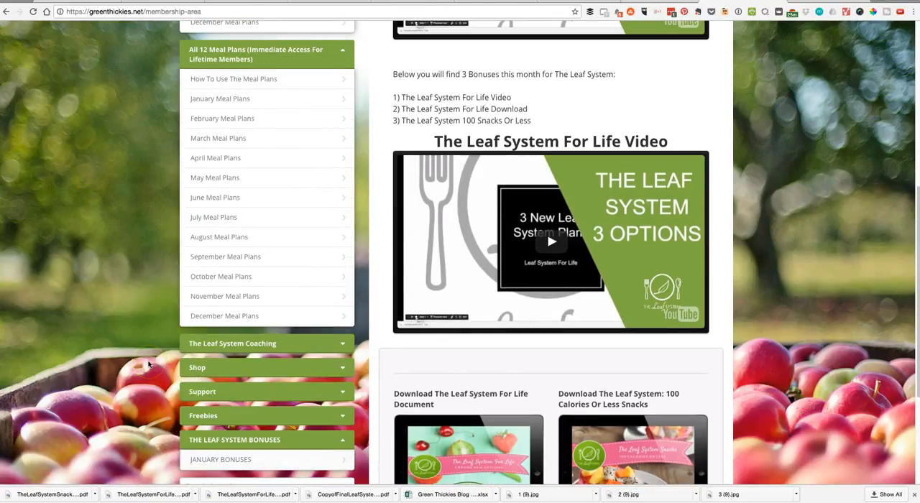
{"action": "scroll", "scroll_direction": "up", "scroll_amount": 3}
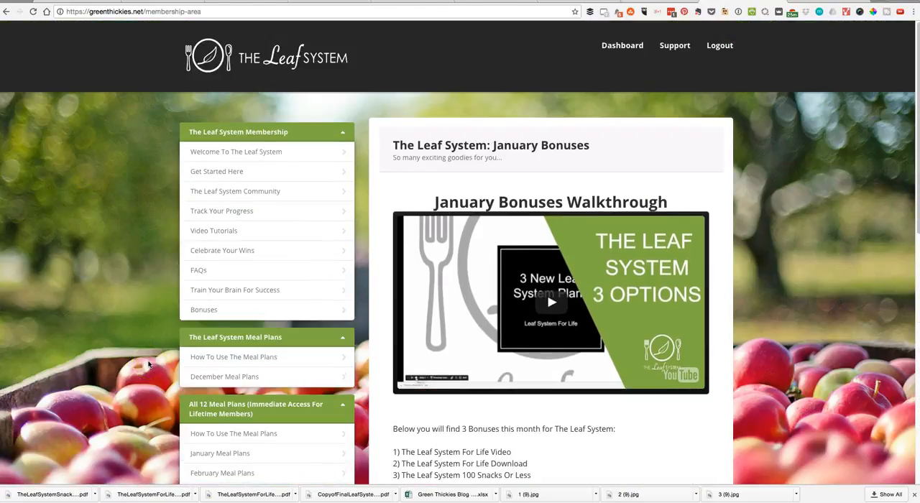
{"action": "scroll", "scroll_direction": "down", "scroll_amount": 3}
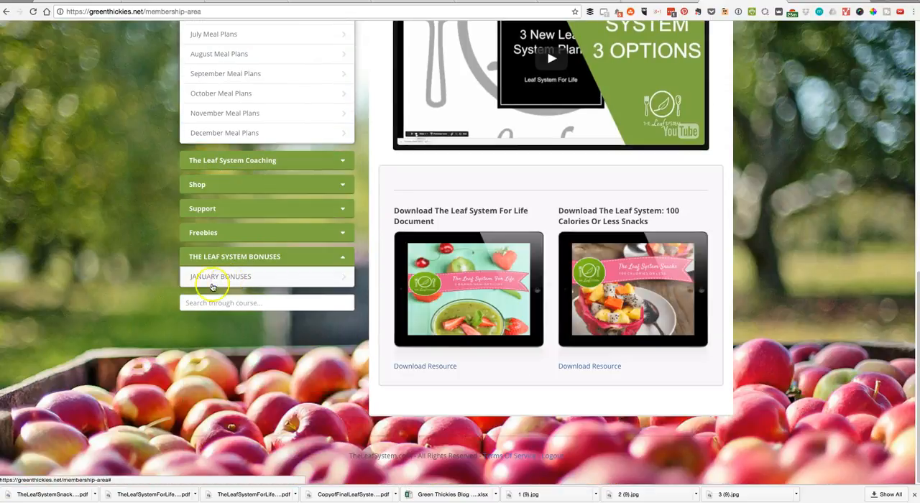
{"action": "mouse_move", "coordinate": [123, 309]}
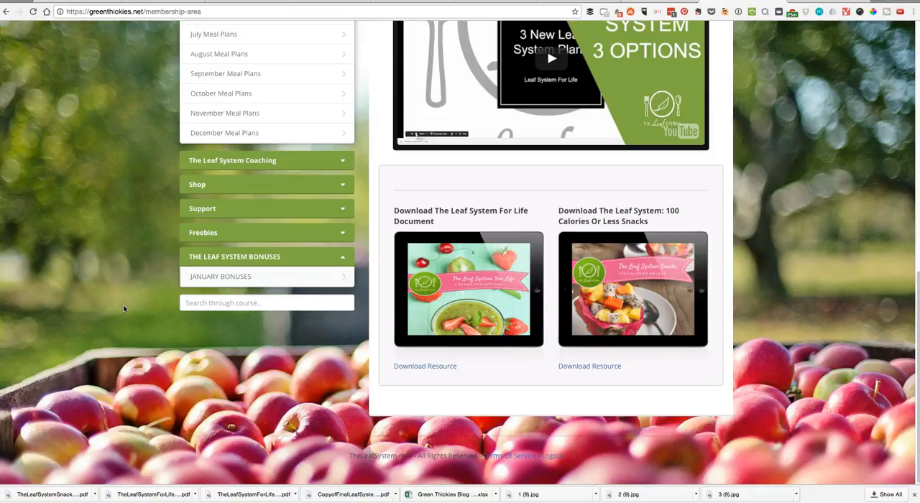
{"action": "mouse_move", "coordinate": [482, 277]}
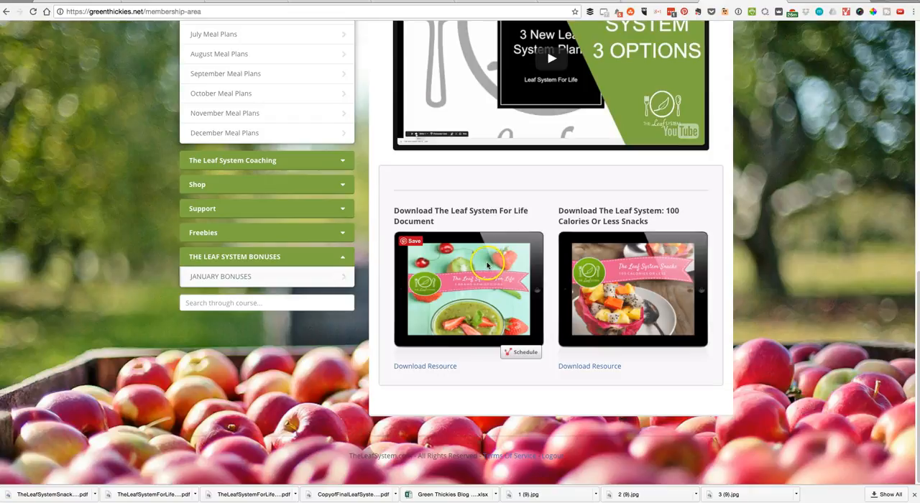
{"action": "mouse_move", "coordinate": [171, 267]}
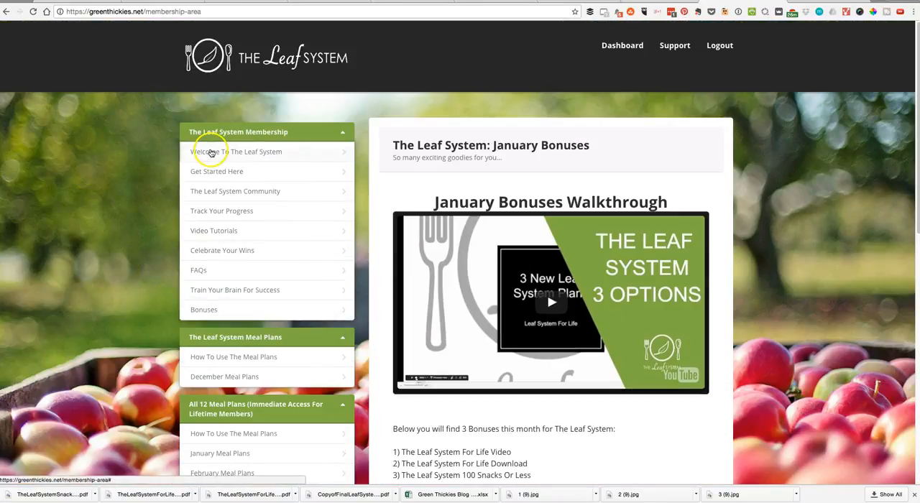
{"action": "mouse_move", "coordinate": [221, 175]}
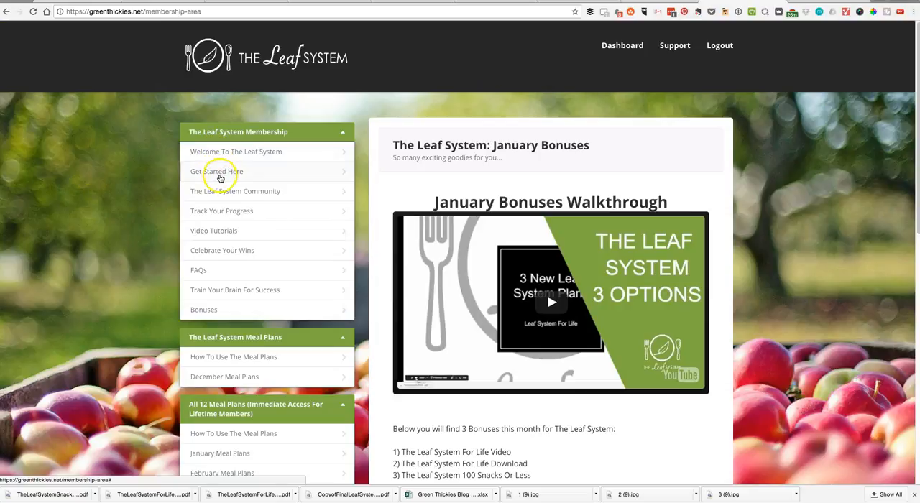
- View The Leaf System Community page describing the members' Facebook group
{"action": "left_click", "coordinate": [216, 171]}
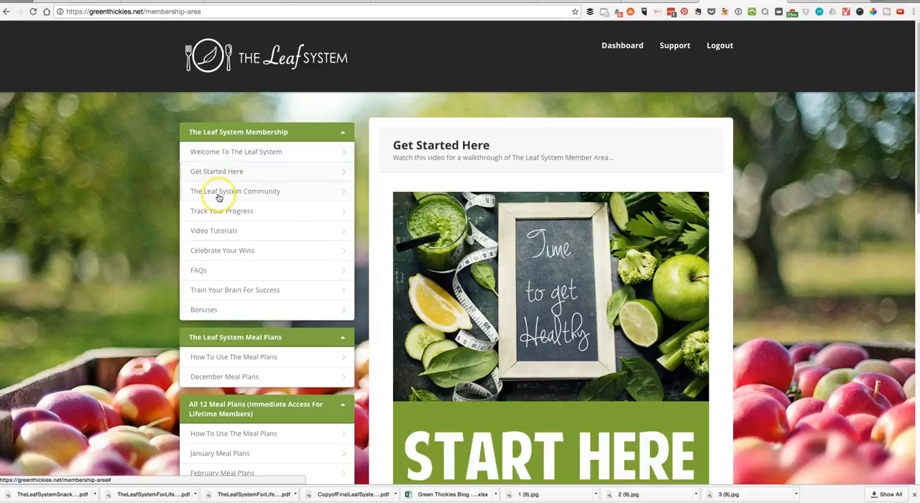
{"action": "left_click", "coordinate": [236, 191]}
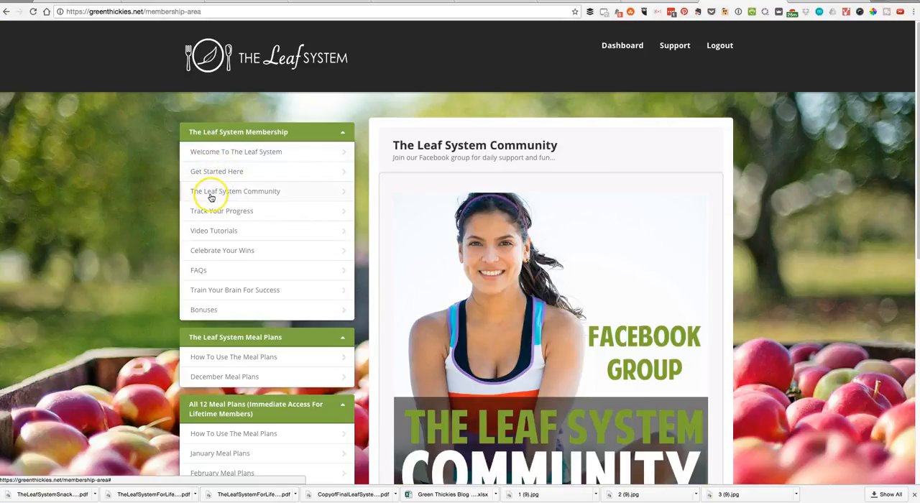
{"action": "scroll", "scroll_direction": "down", "scroll_amount": 3}
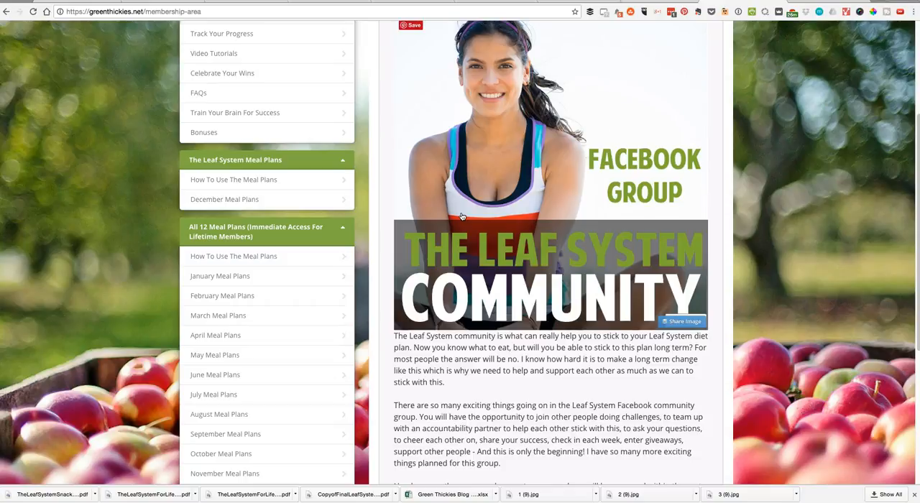
{"action": "scroll", "scroll_direction": "down", "scroll_amount": 3}
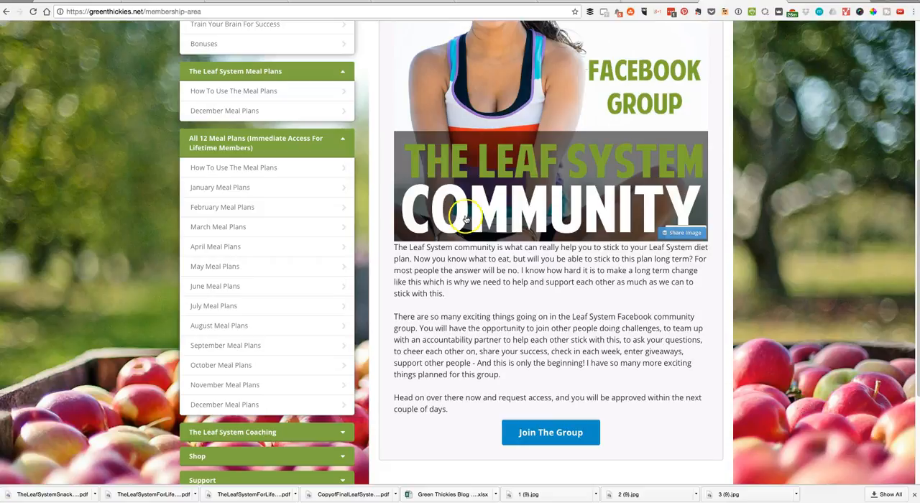
{"action": "scroll", "scroll_direction": "up", "scroll_amount": 3}
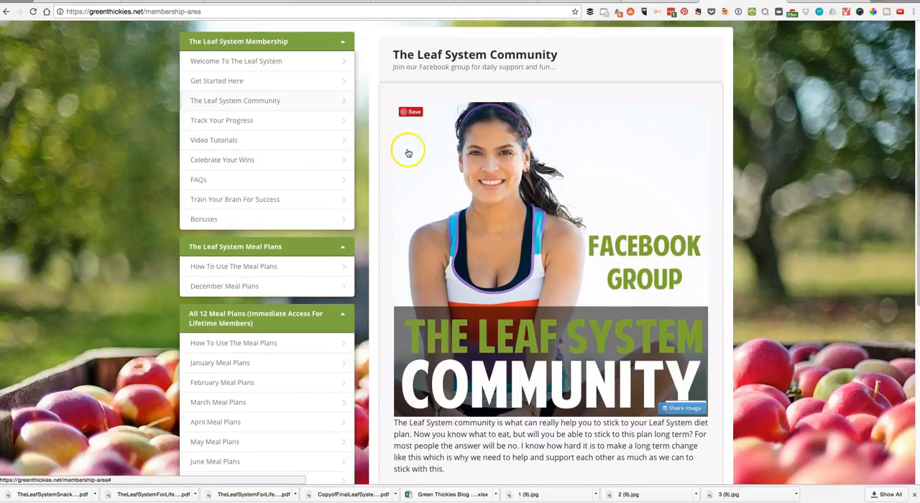
{"action": "mouse_move", "coordinate": [408, 152]}
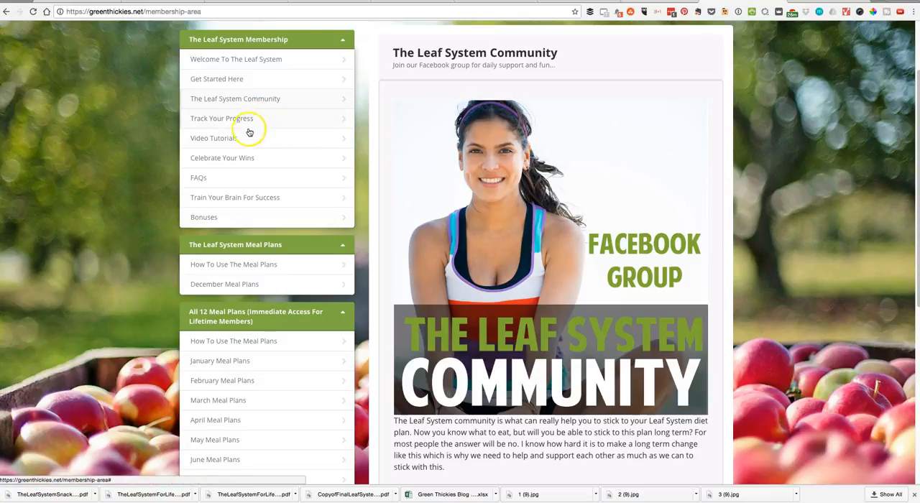
{"action": "mouse_move", "coordinate": [250, 144]}
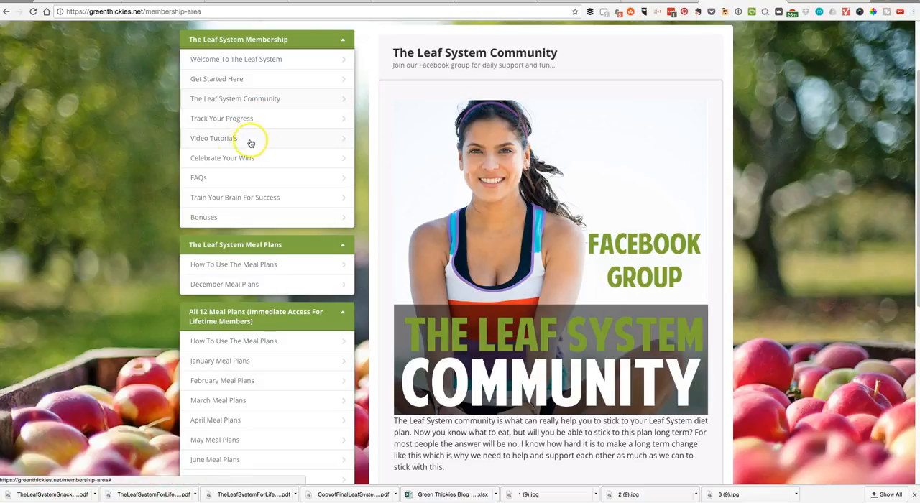
{"action": "mouse_move", "coordinate": [247, 161]}
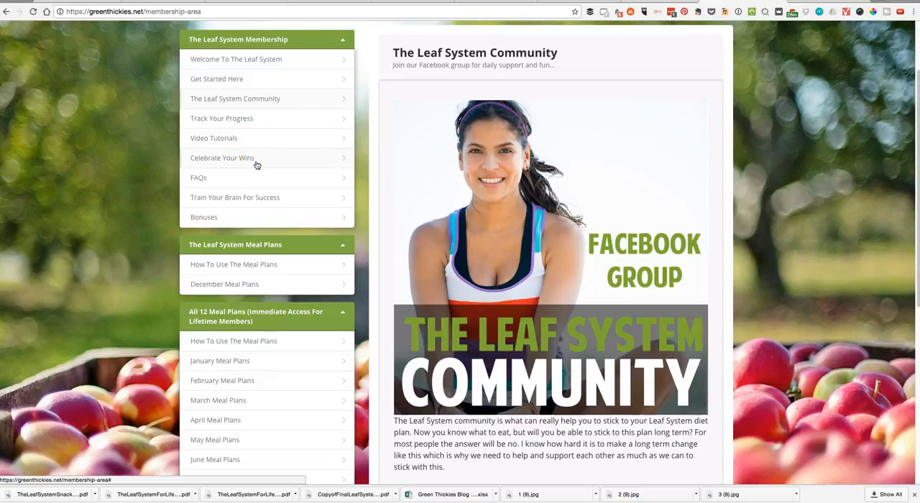
{"action": "mouse_move", "coordinate": [253, 179]}
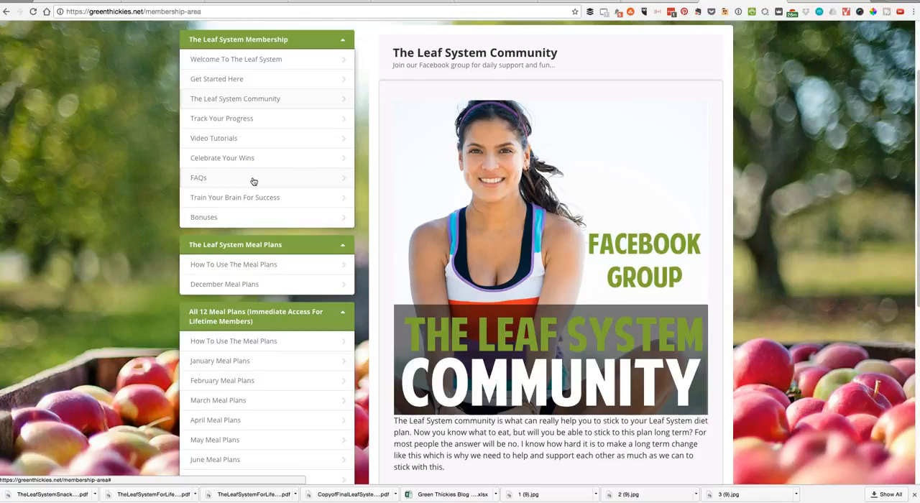
{"action": "scroll", "scroll_direction": "down", "scroll_amount": 3}
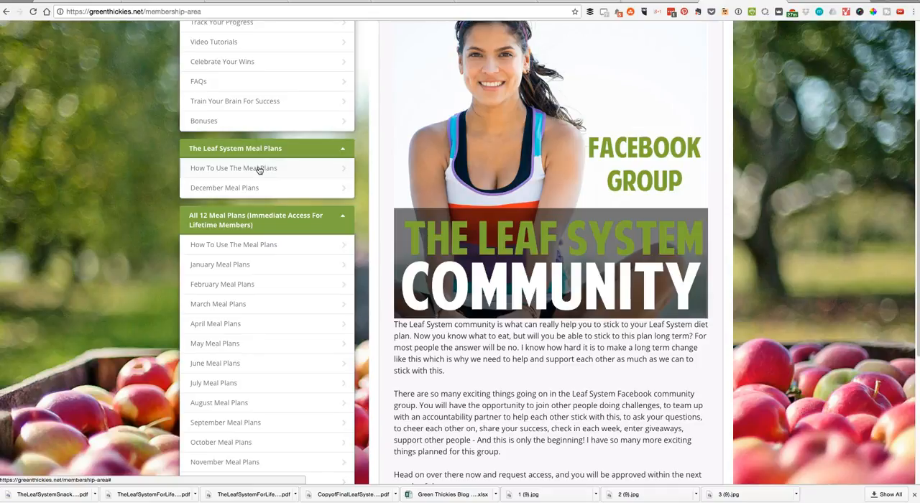
{"action": "mouse_move", "coordinate": [250, 187]}
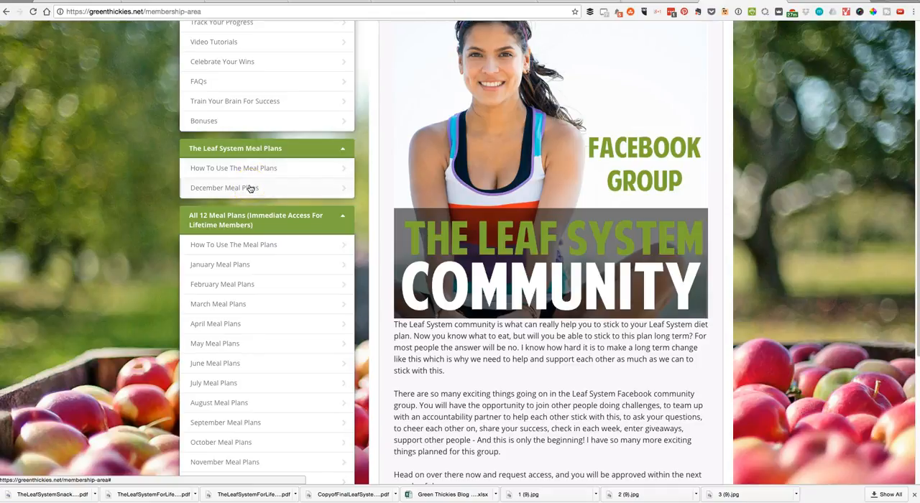
- Show the December meal plans, then the January meal plan and shopping list downloads
{"action": "left_click", "coordinate": [224, 187]}
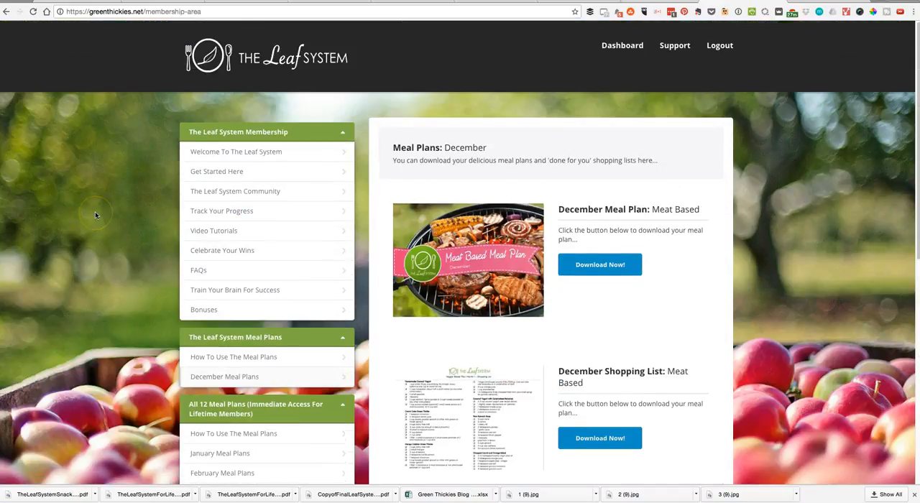
{"action": "scroll", "scroll_direction": "down", "scroll_amount": 3}
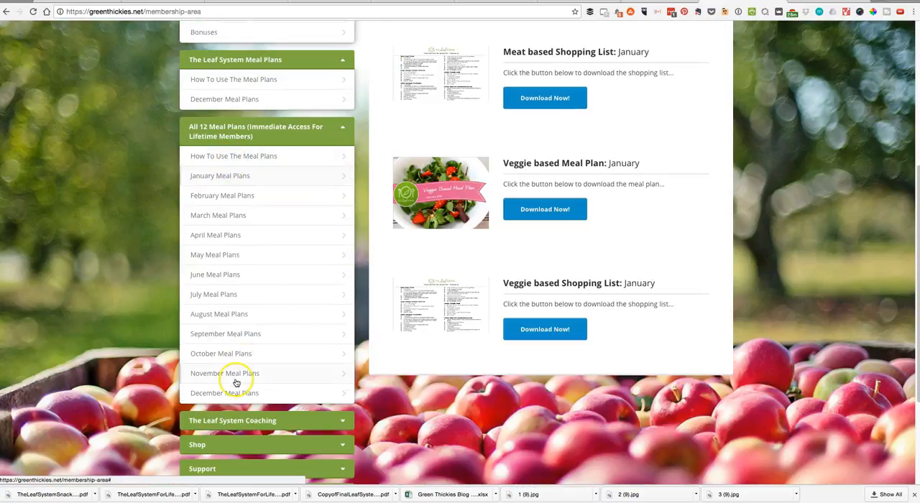
{"action": "mouse_move", "coordinate": [232, 362]}
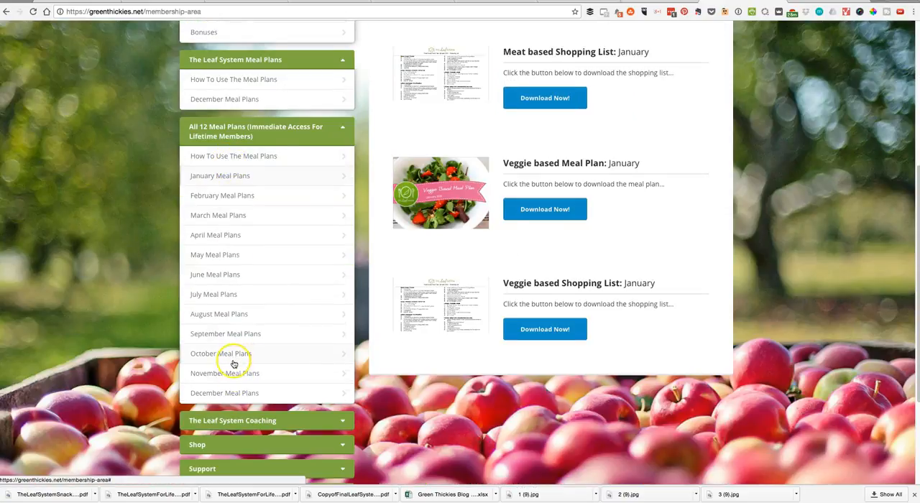
{"action": "scroll", "scroll_direction": "down", "scroll_amount": 3}
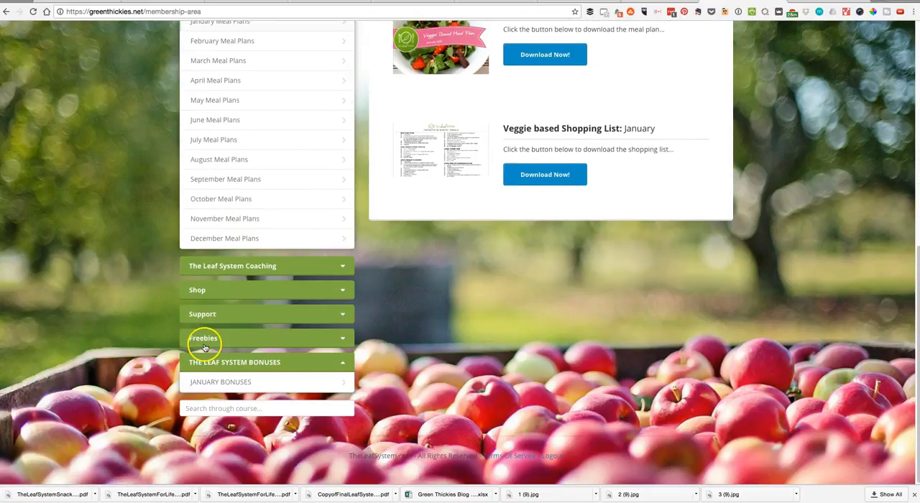